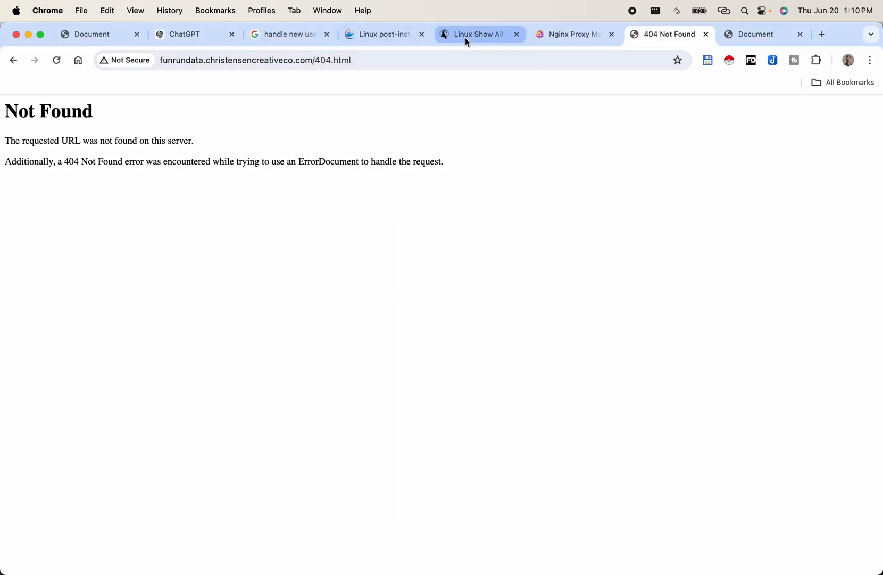
Test the funrundata domain link, confirm Not Found, and bring up the row's actions menu
left_click(571, 34)
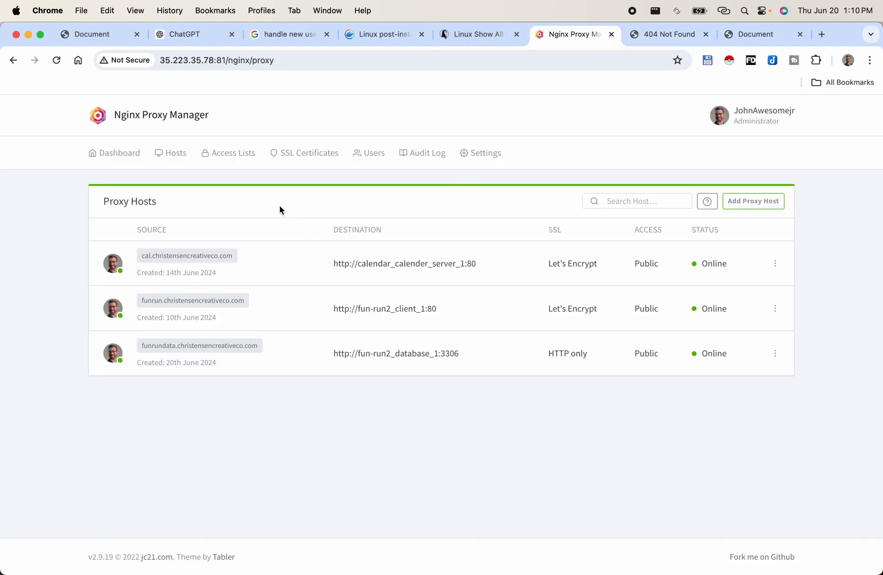
mouse_move(282, 416)
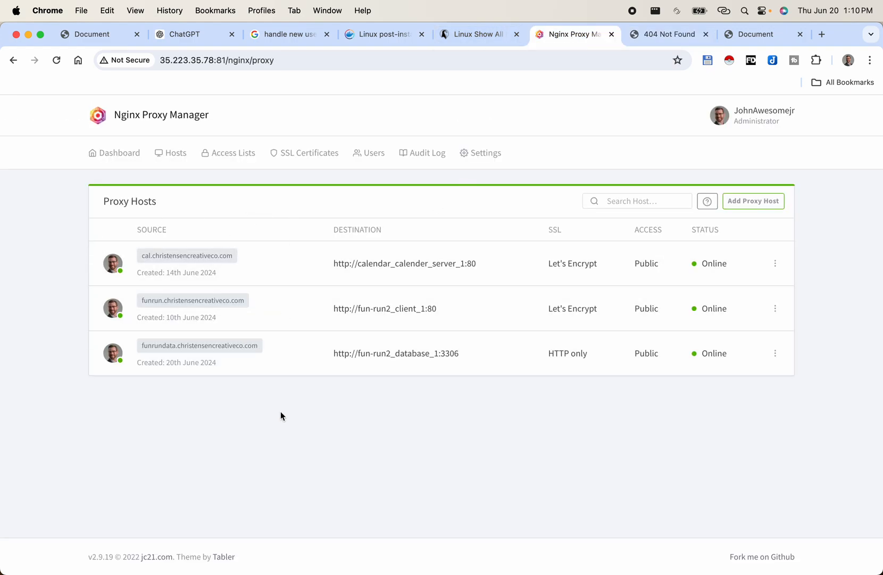
mouse_move(251, 331)
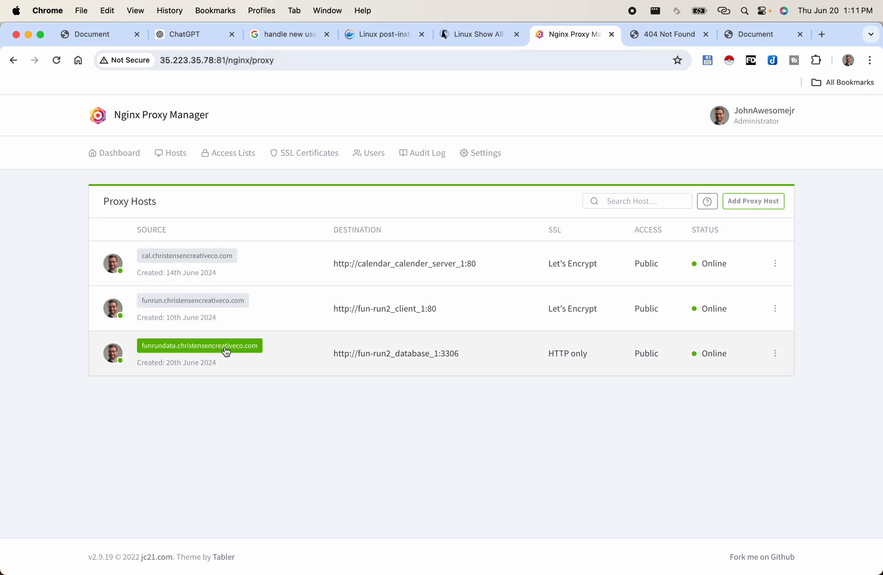
left_click(199, 345)
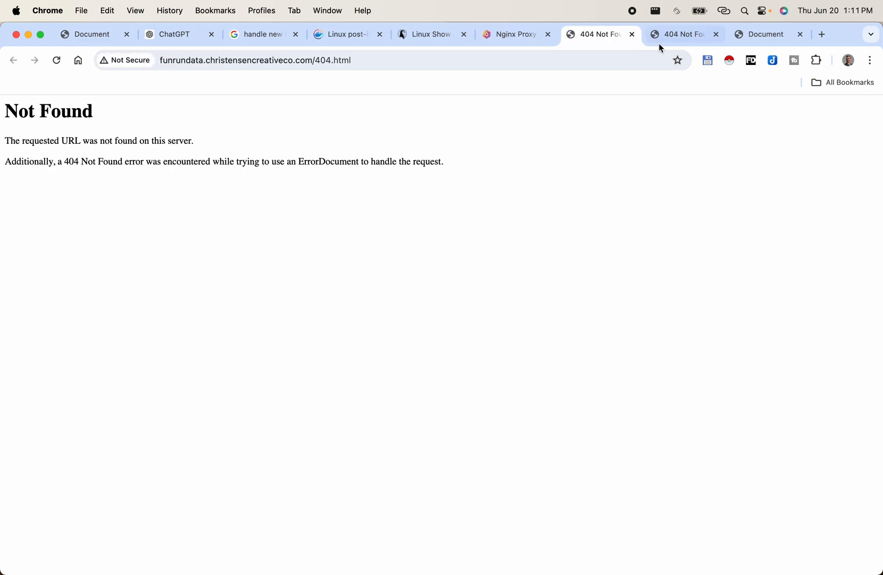
left_click(513, 34)
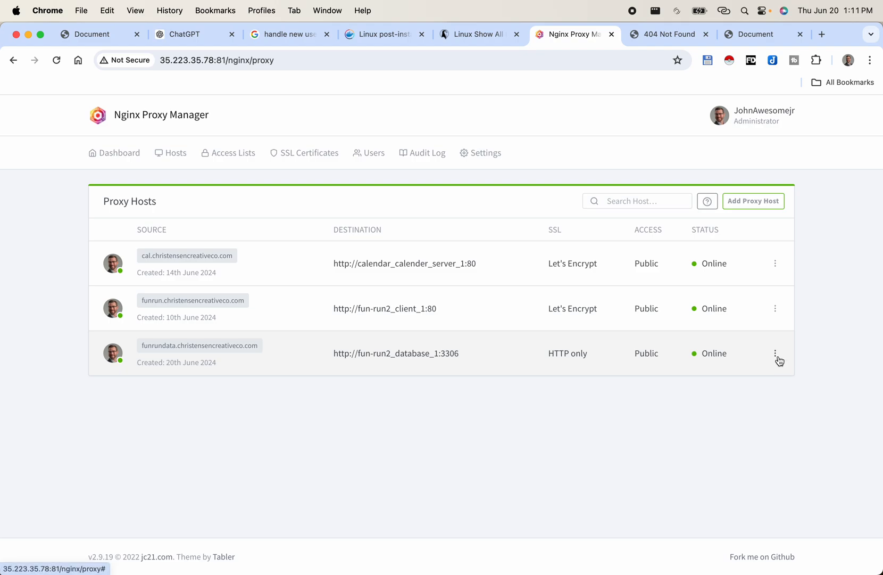
left_click(775, 353)
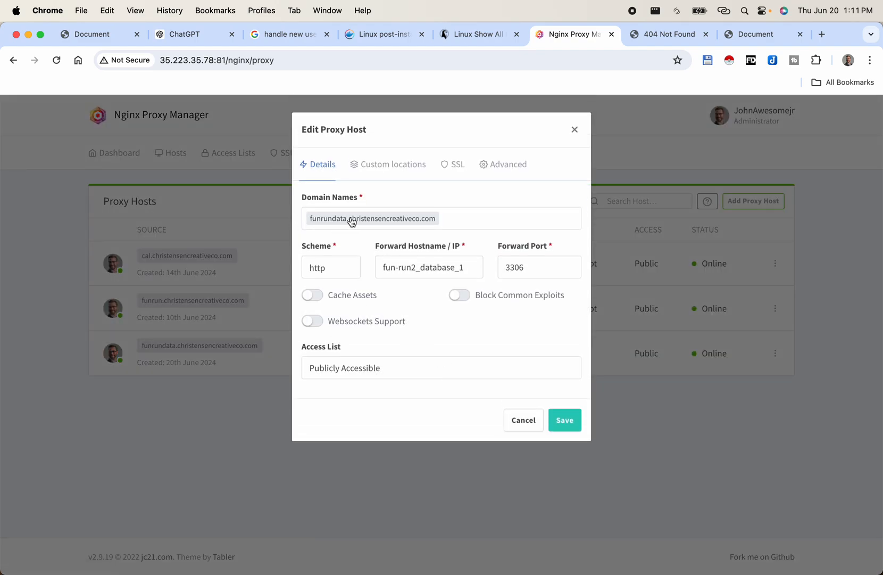
Inspect the Domain Names and Forward Hostname fields of the funrundata host
left_click(428, 266)
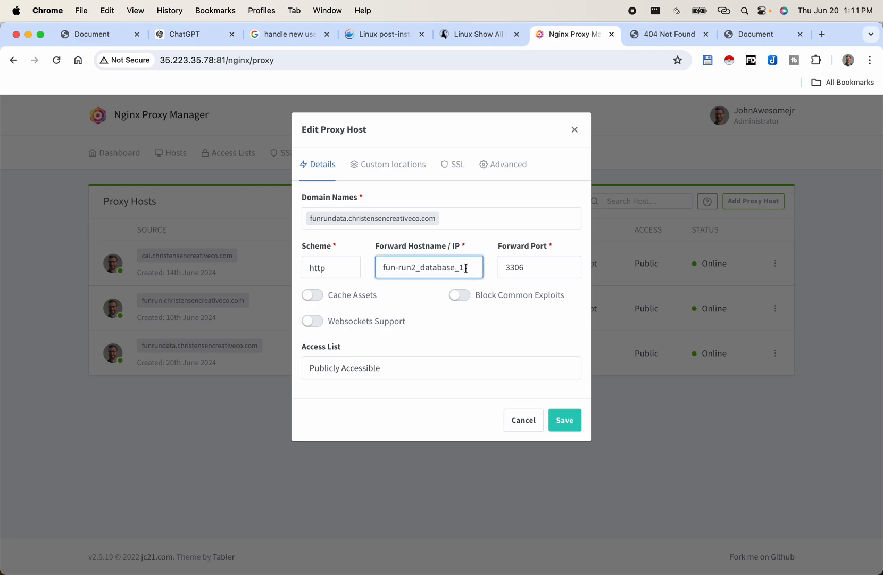
left_click(539, 266)
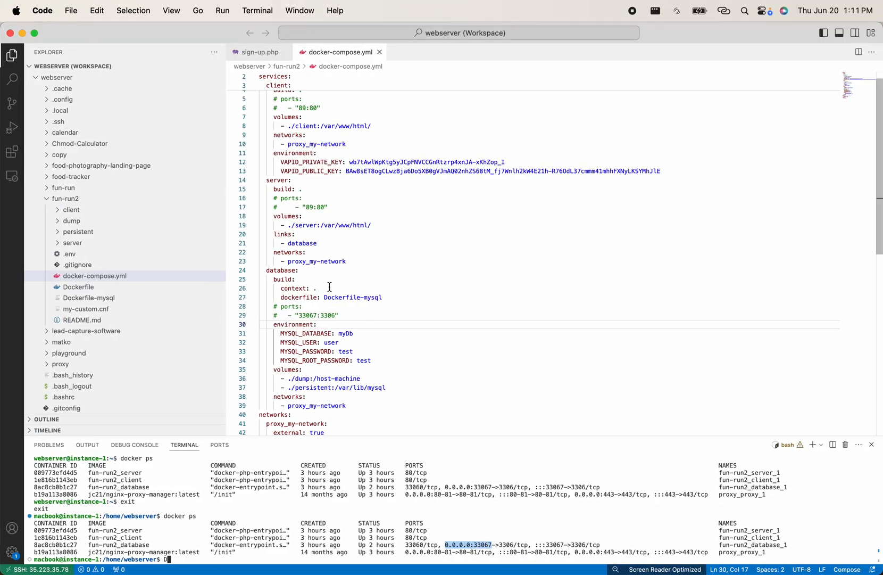
double_click(277, 251)
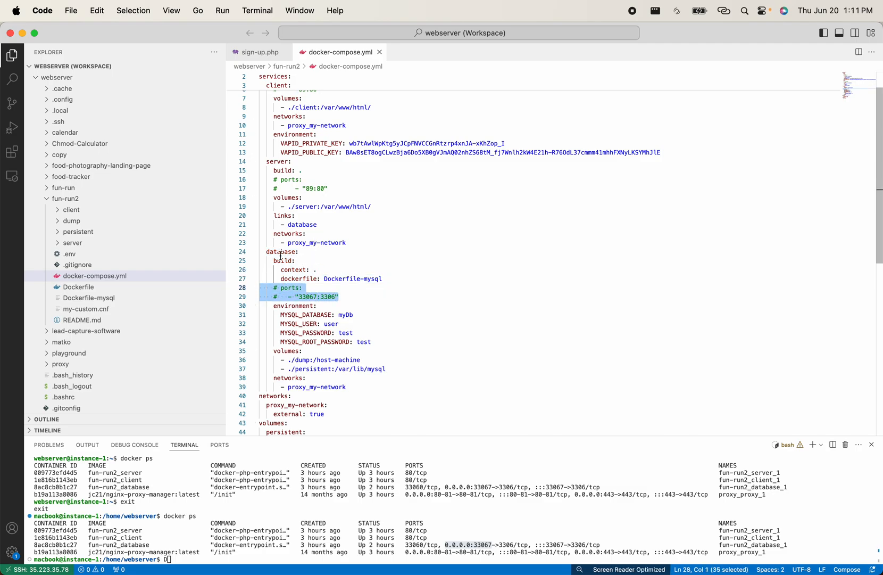
double_click(281, 251)
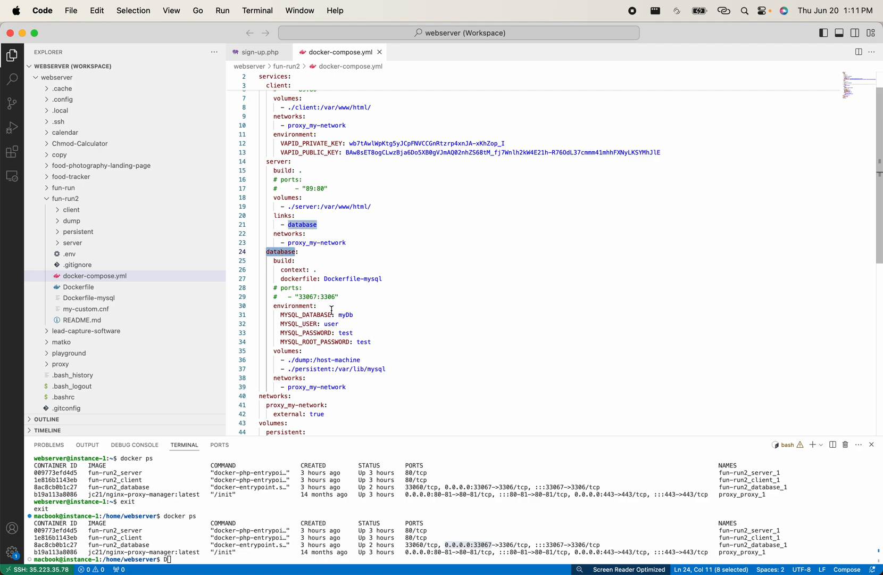
double_click(344, 314)
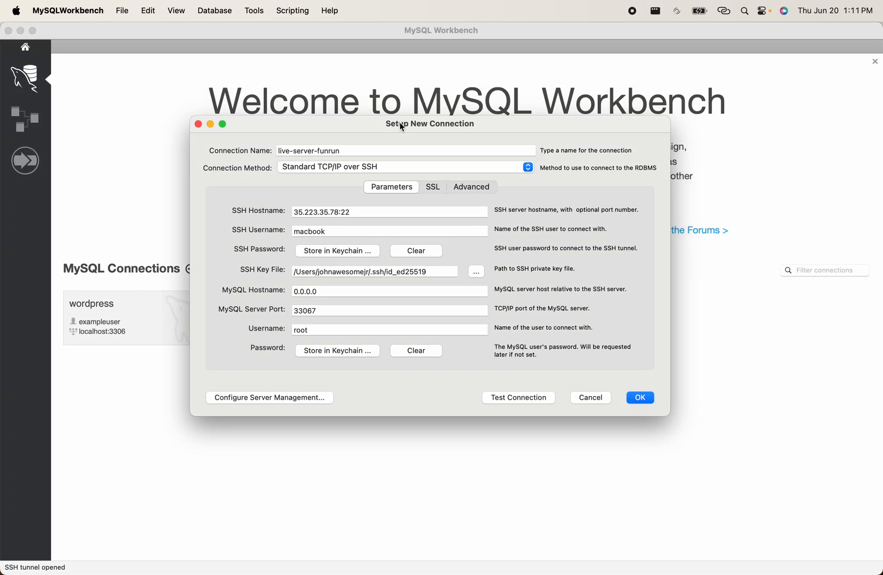
mouse_move(332, 173)
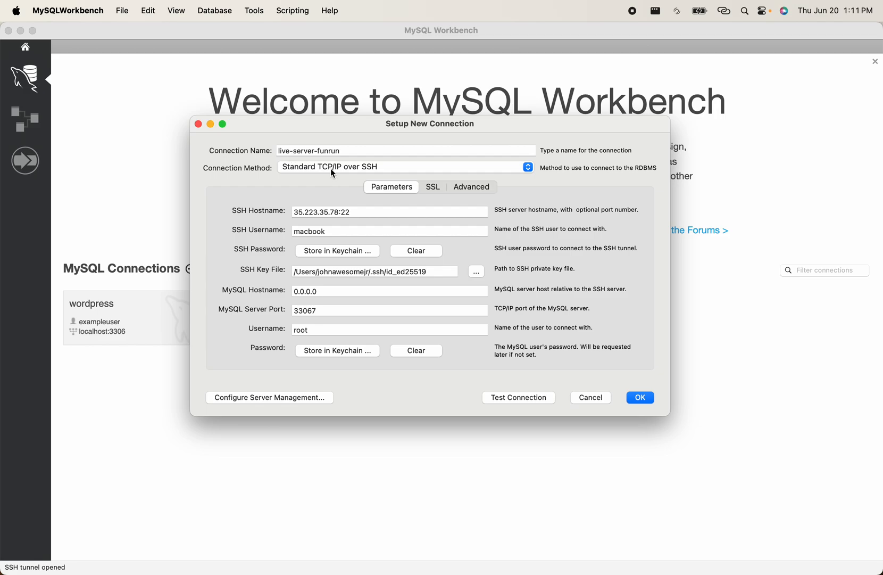
mouse_move(357, 178)
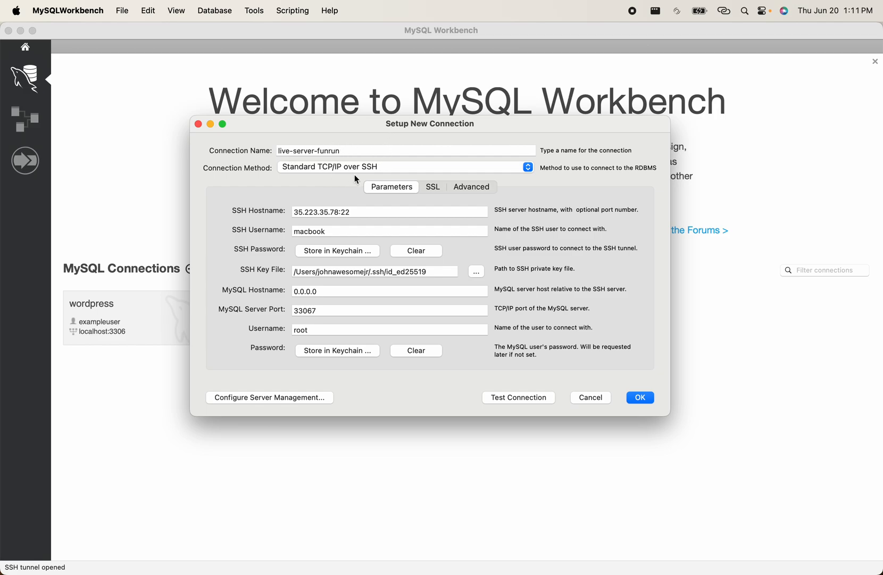
mouse_move(300, 174)
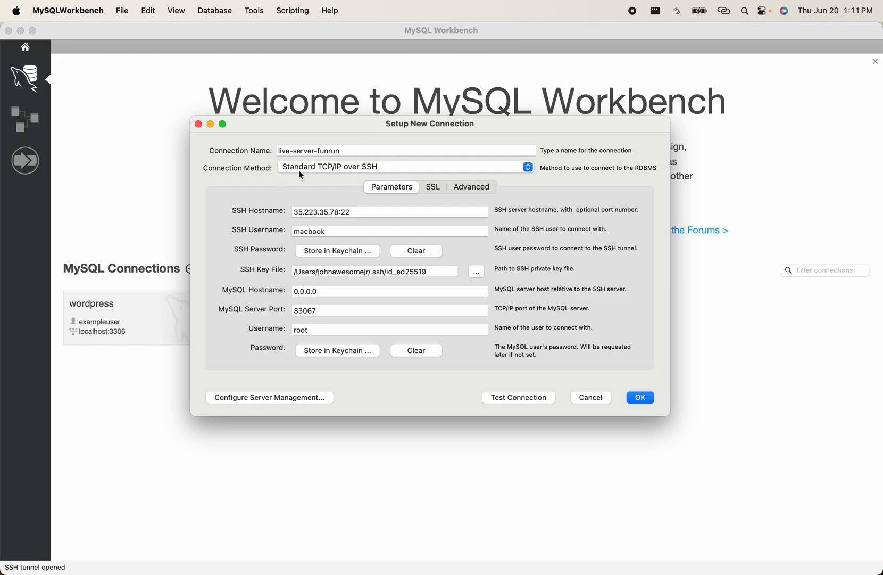
mouse_move(334, 176)
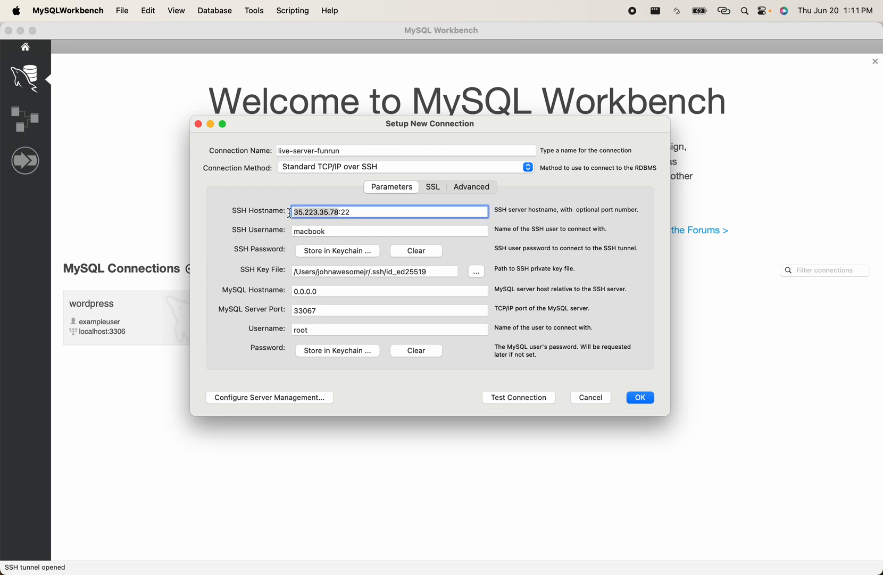
mouse_move(309, 194)
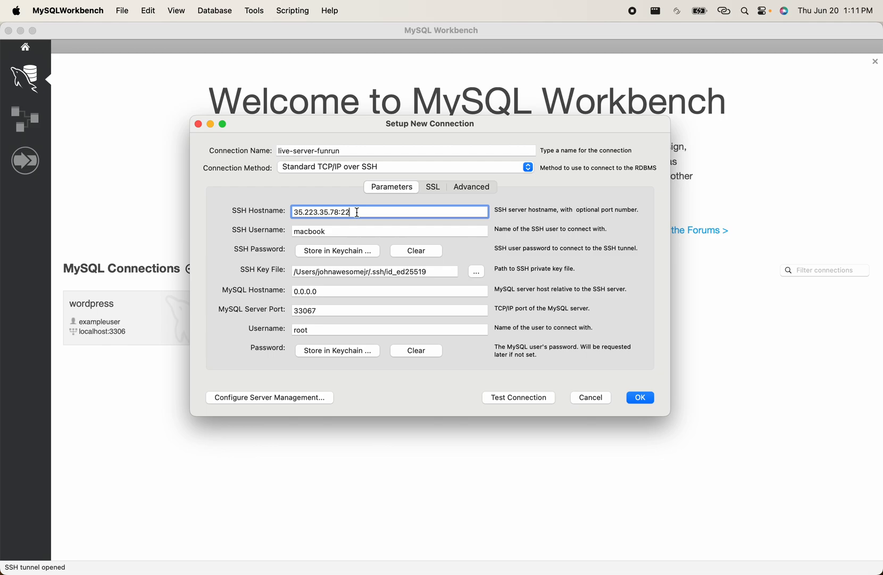
mouse_move(341, 244)
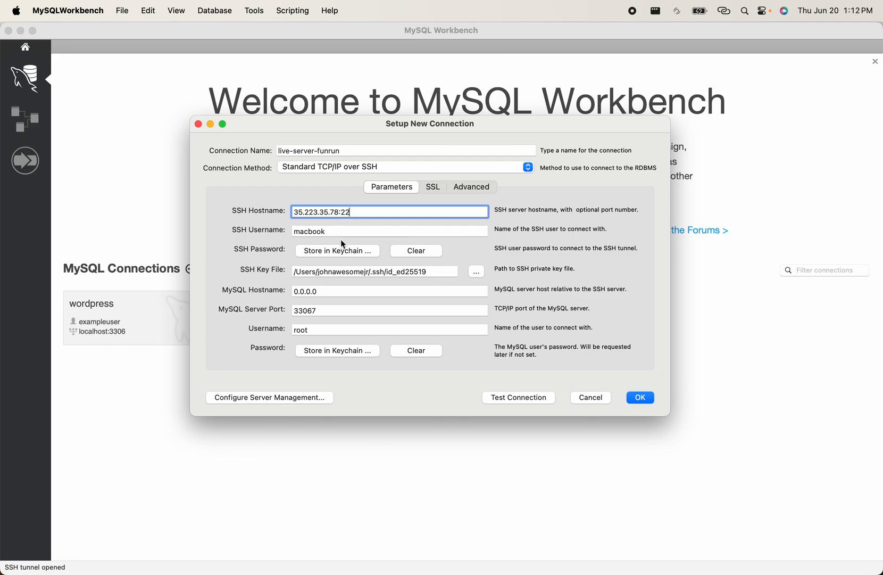
Review SSH username, MySQL hostname 0.0.0.0 and port 33067, then run Test Connection
left_click(389, 231)
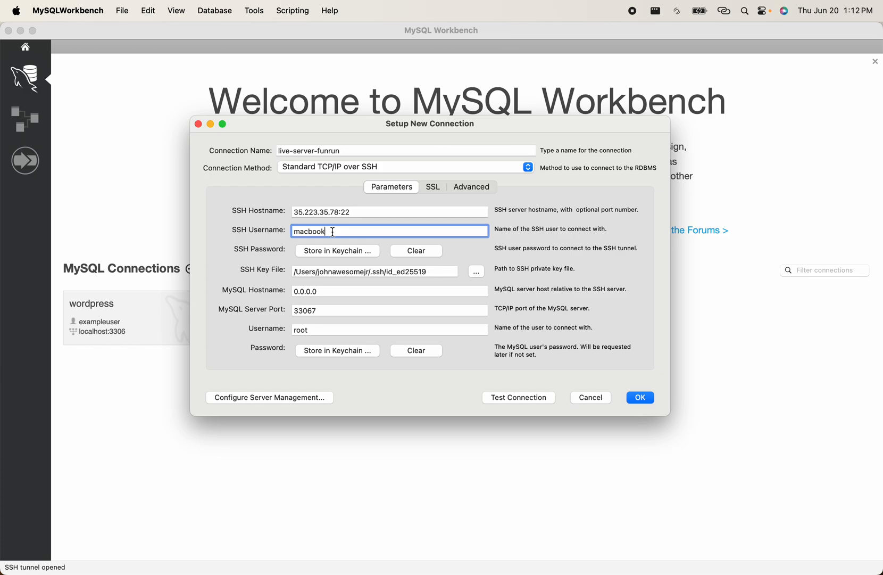
left_click(374, 271)
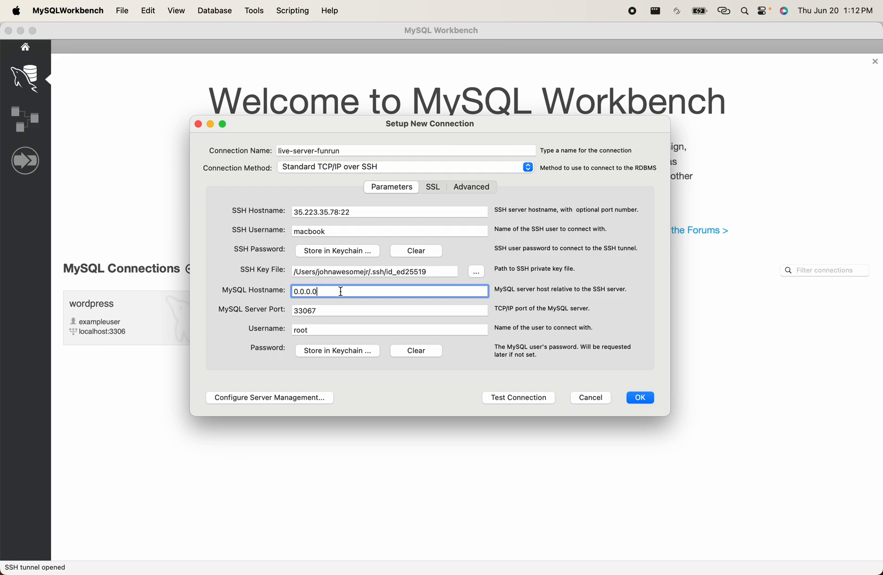
double_click(304, 291)
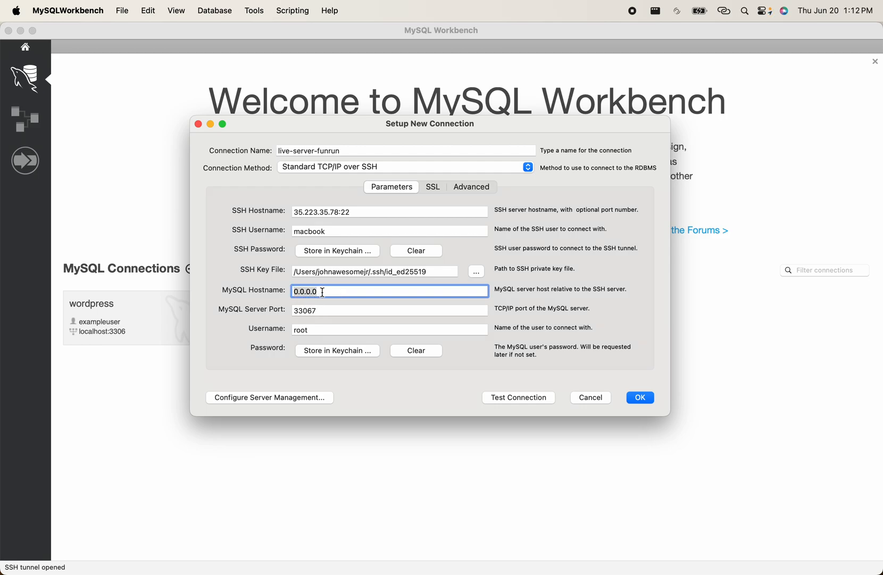
left_click(389, 310)
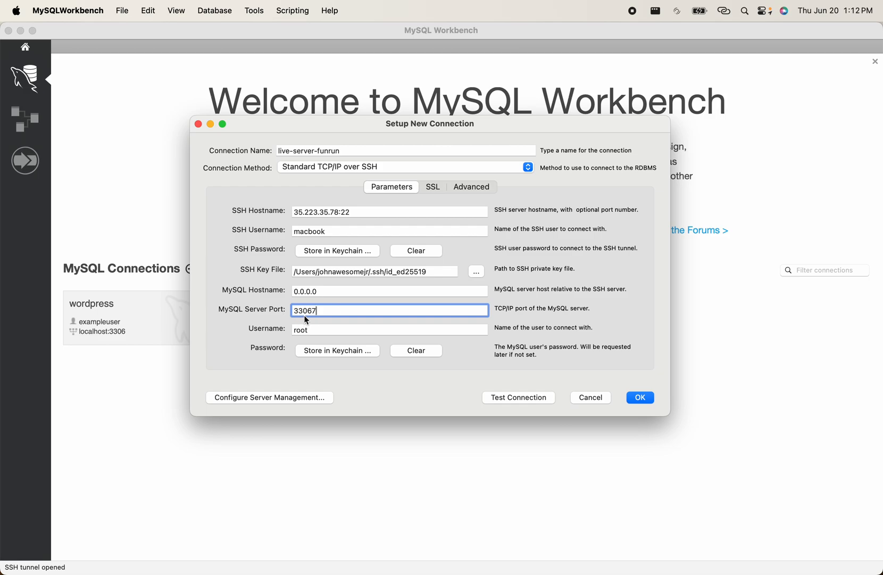
mouse_move(329, 310)
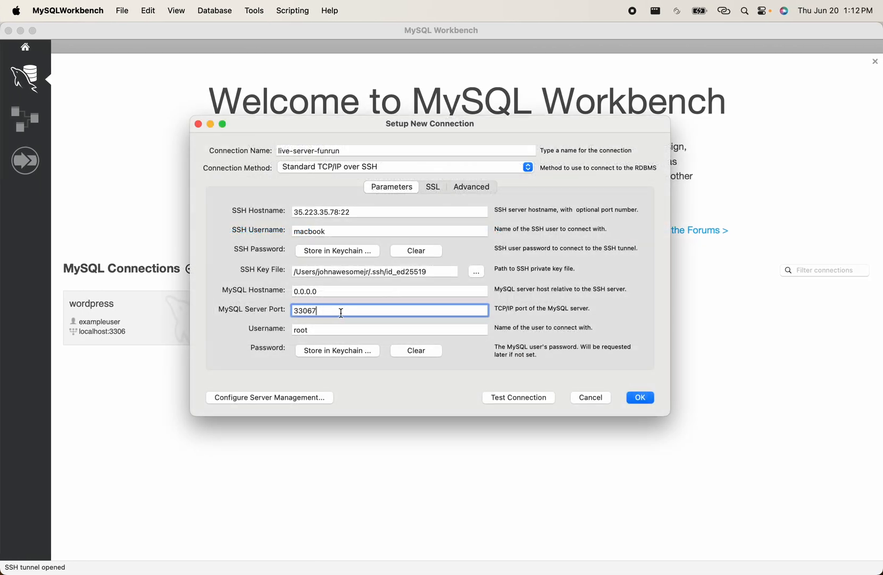
left_click(389, 329)
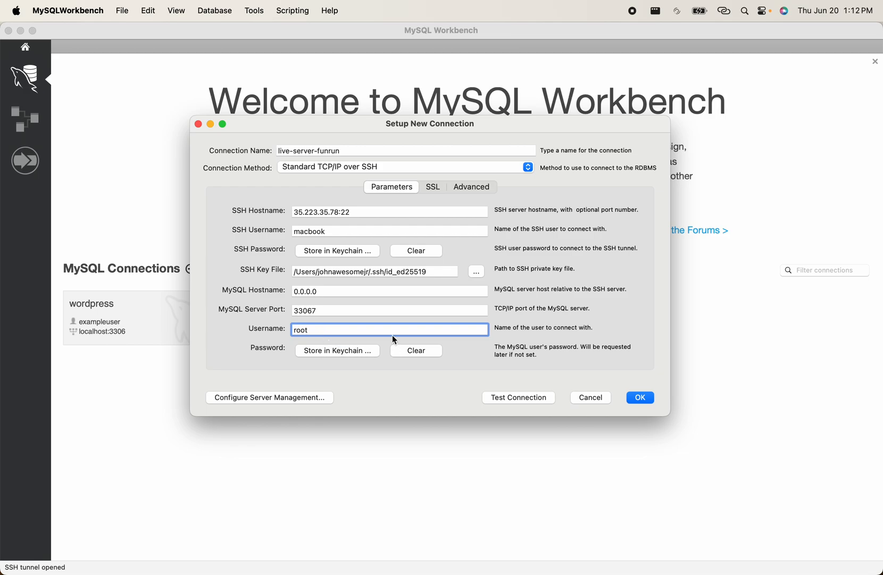
mouse_move(403, 358)
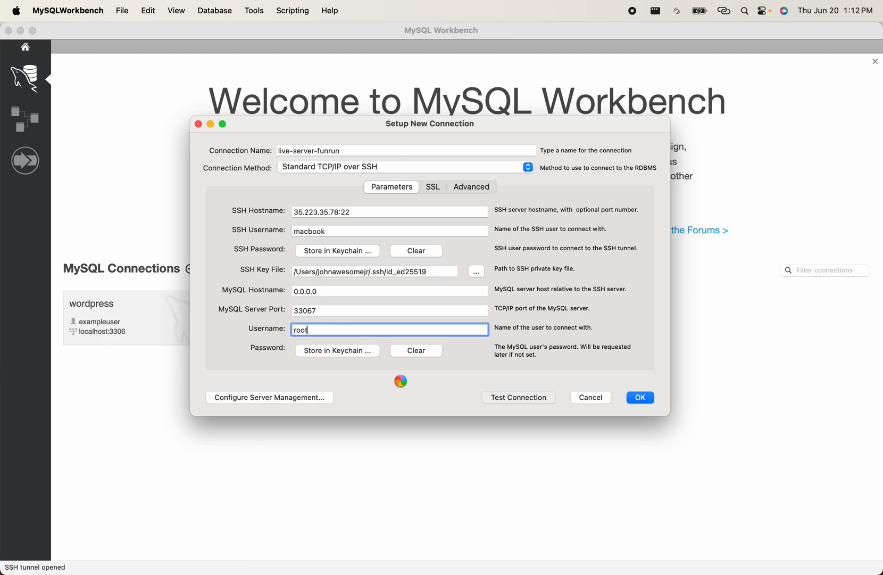
left_click(517, 397)
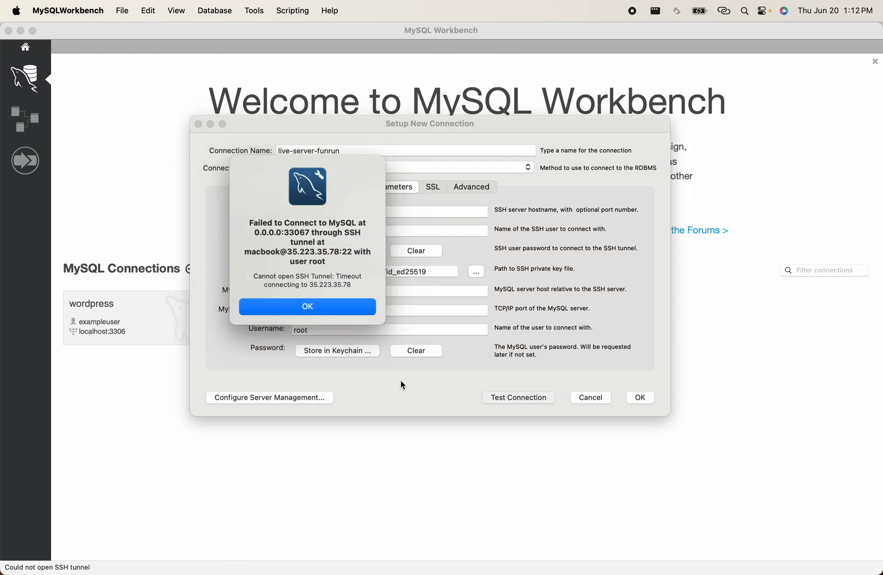
Dismiss the 'Failed to Connect' timeout alert and retry the connection test
left_click(307, 306)
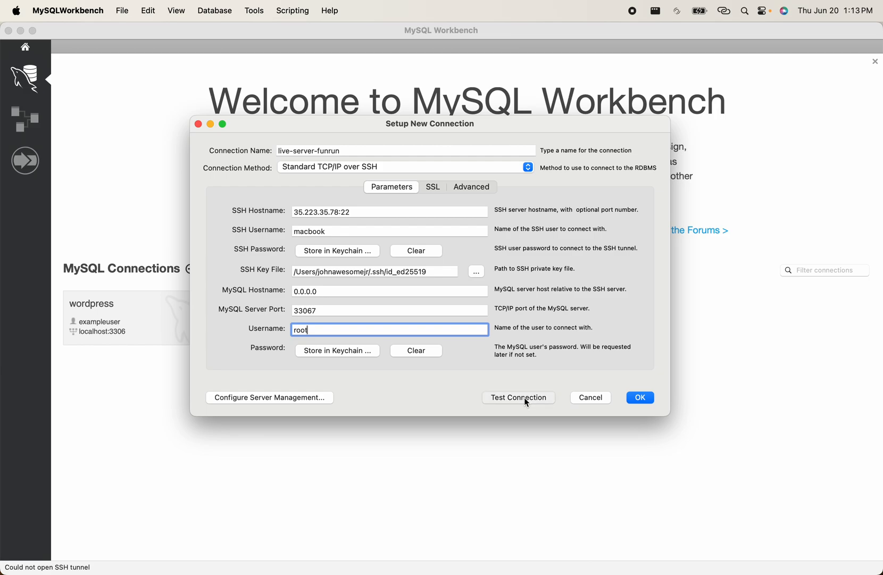
mouse_move(553, 360)
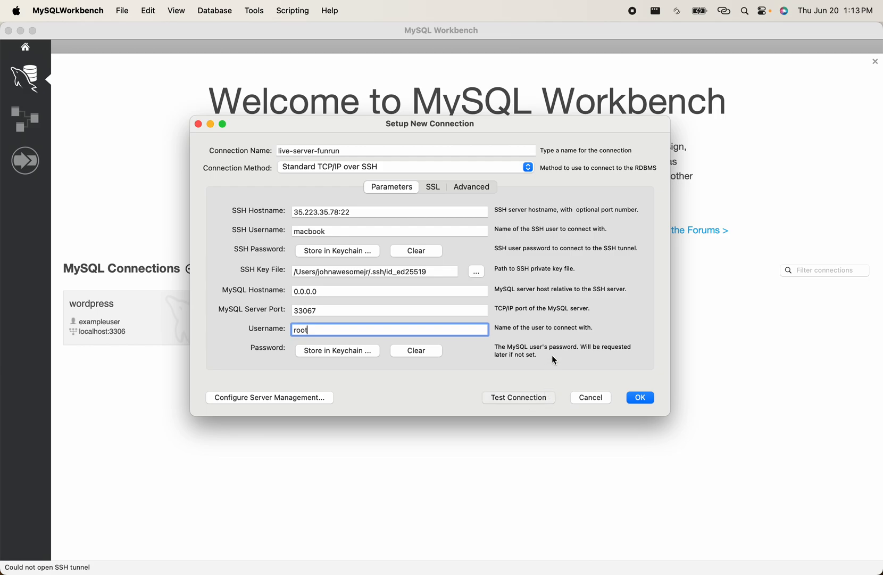
left_click(517, 397)
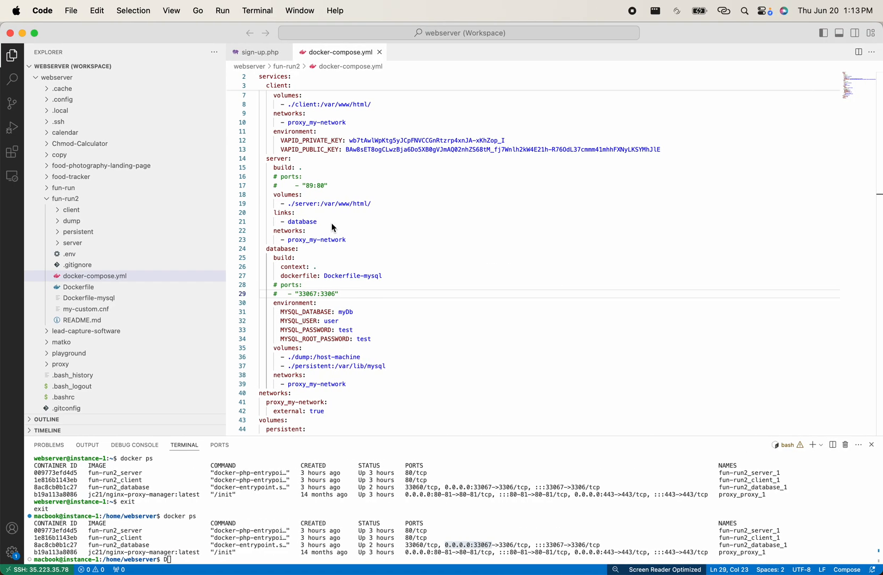
left_click(572, 34)
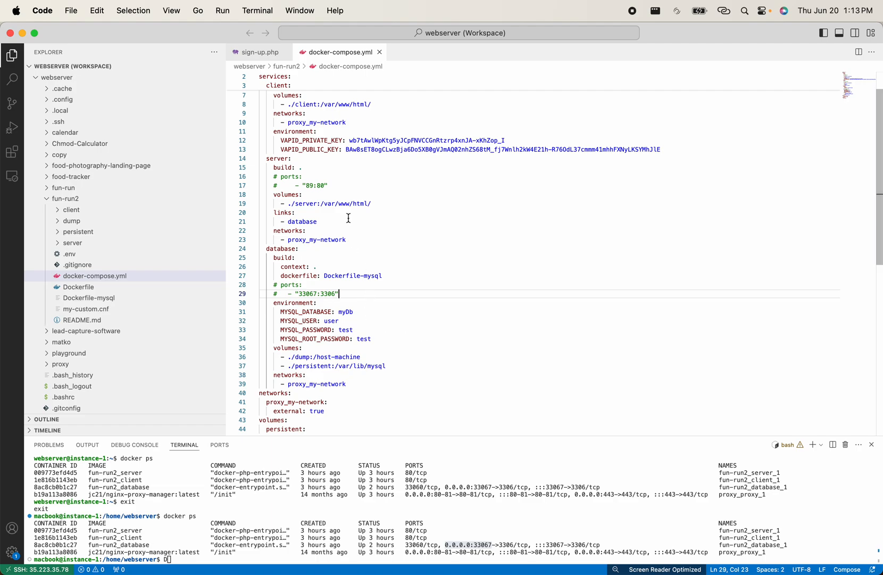
mouse_move(433, 534)
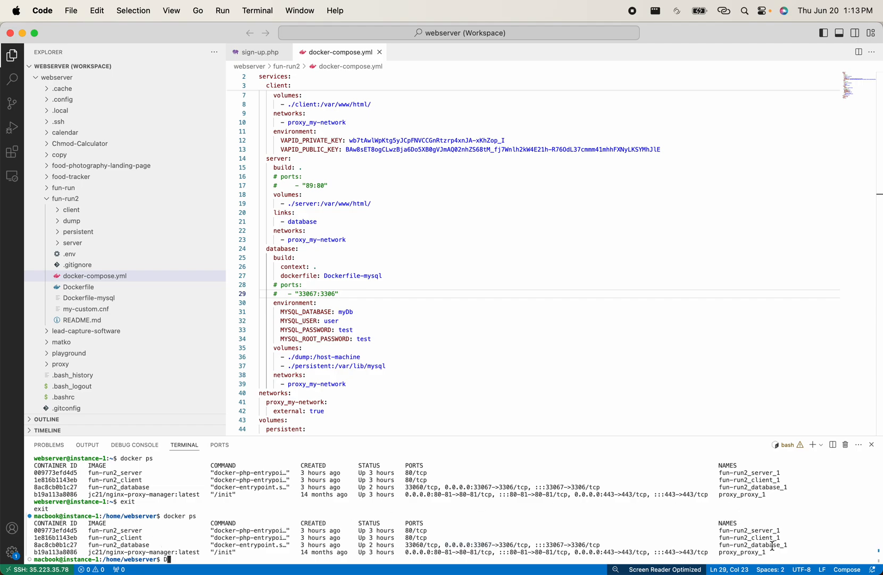
double_click(754, 544)
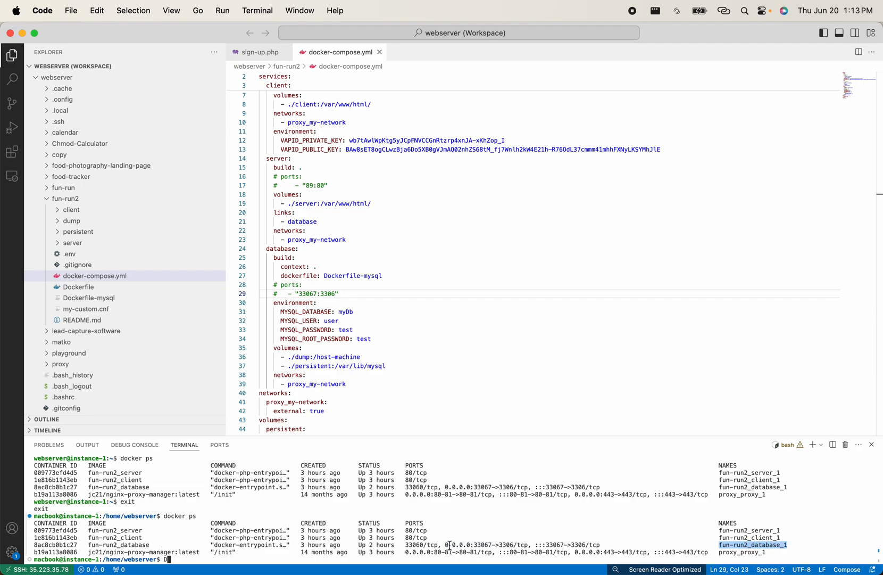
double_click(456, 544)
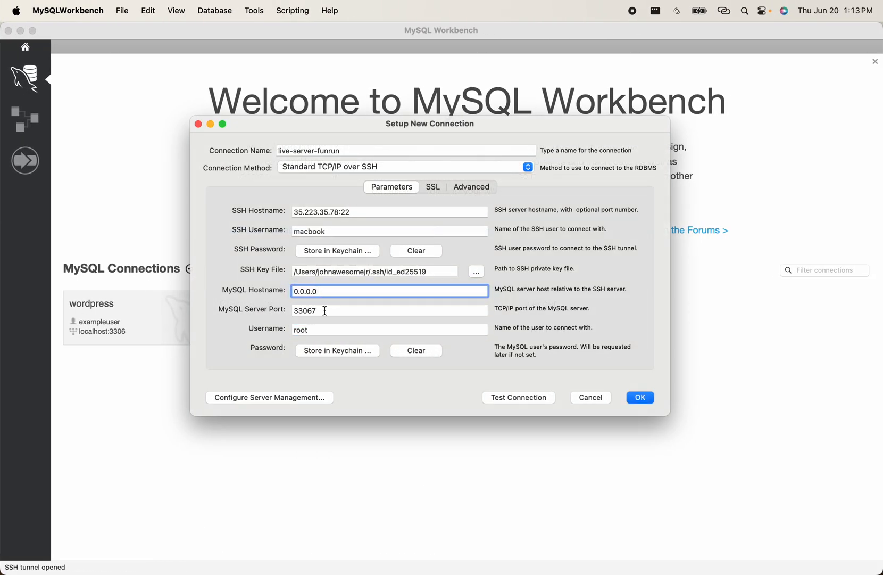
left_click(389, 310)
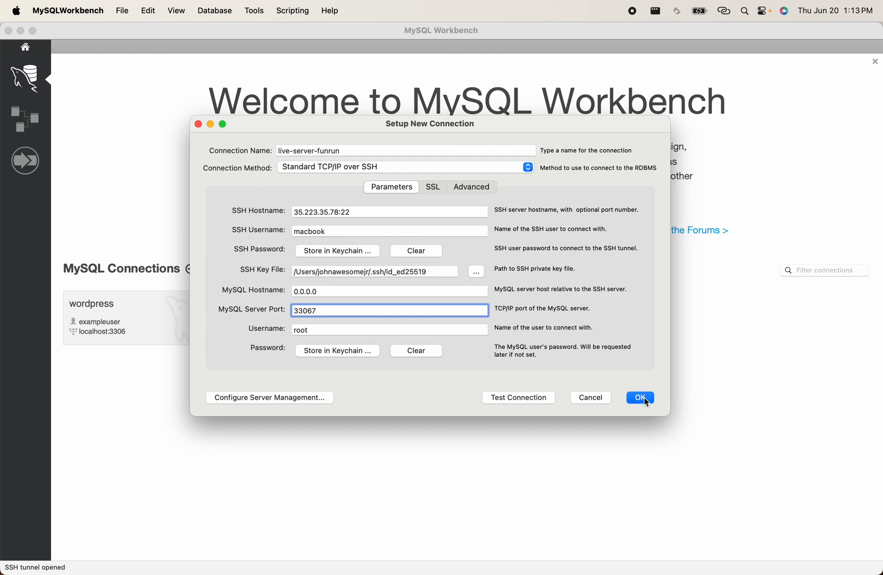
mouse_move(633, 22)
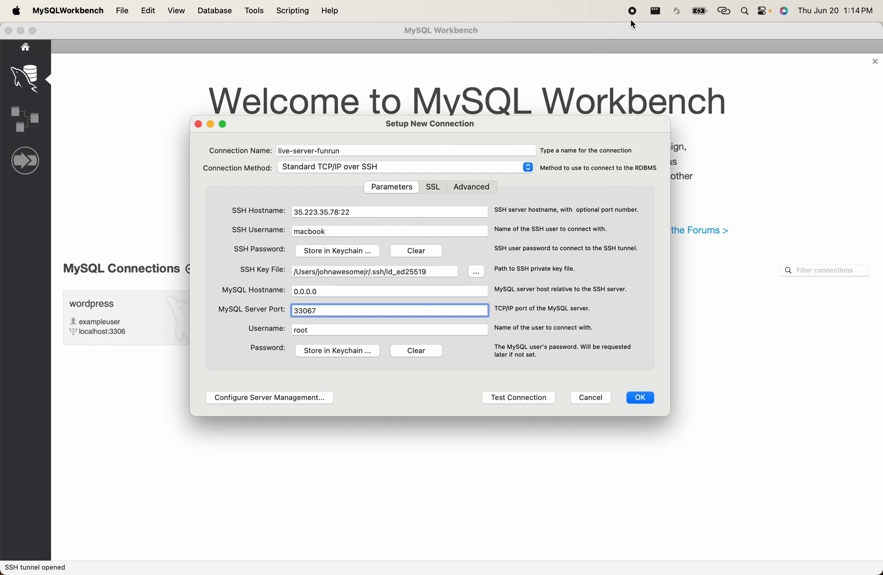